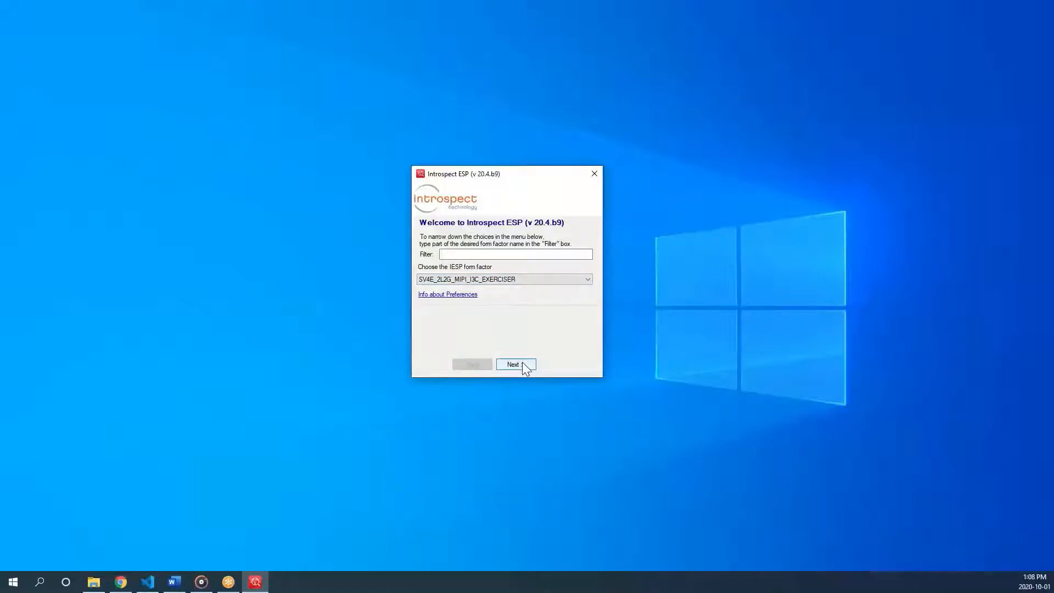
# Step: Accept the SV4E_2L2G_MIPI_I3C_EXERCISER form factor and choose to create a new test
pyautogui.click(515, 365)
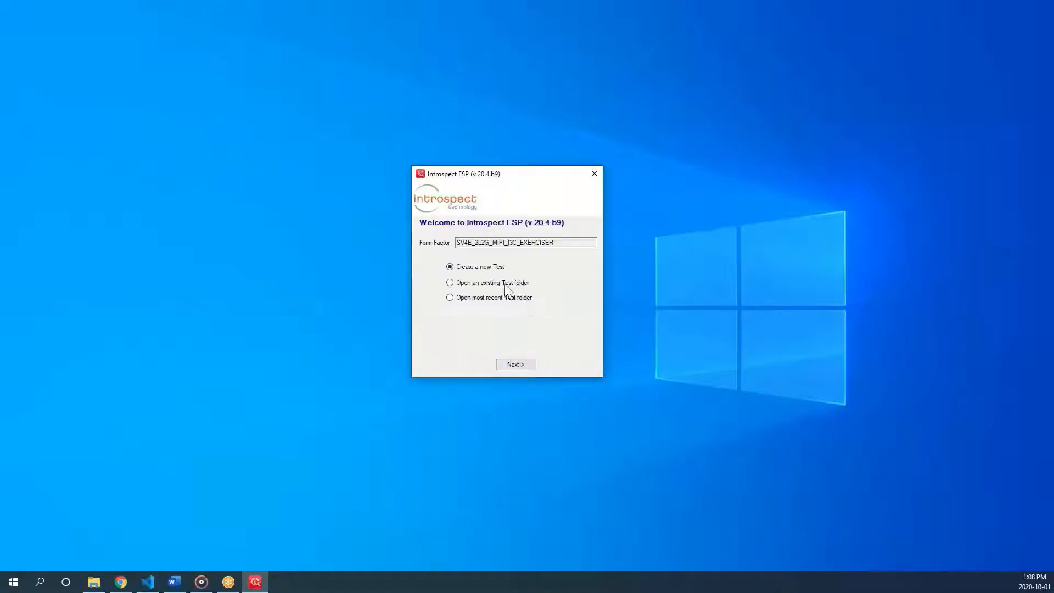
pyautogui.click(593, 173)
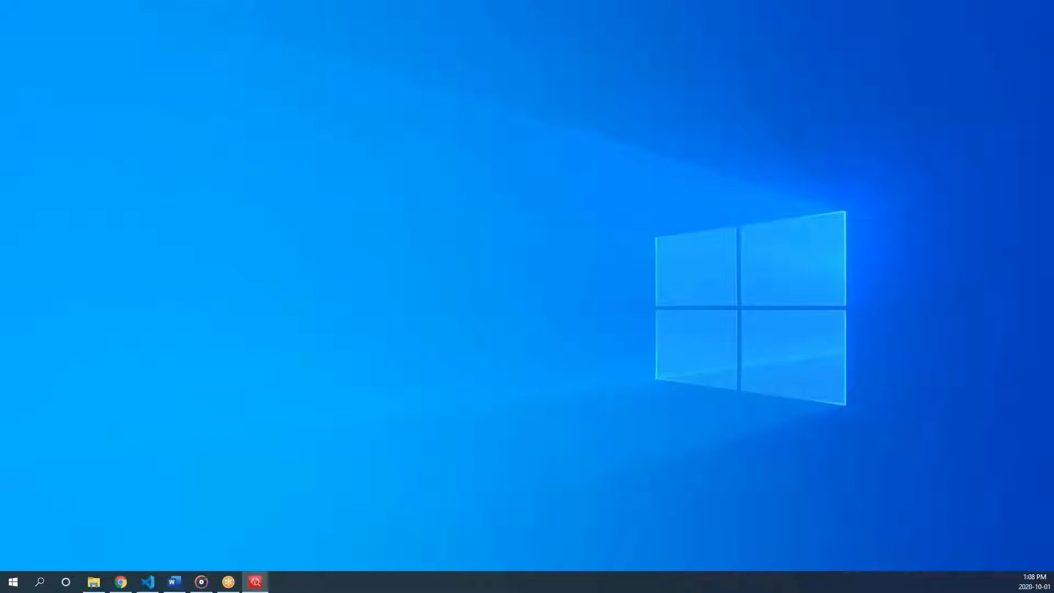
# Step: Browse the I3C Demo test's Log, Params with masterParams1, and empty Results tabs
pyautogui.click(255, 581)
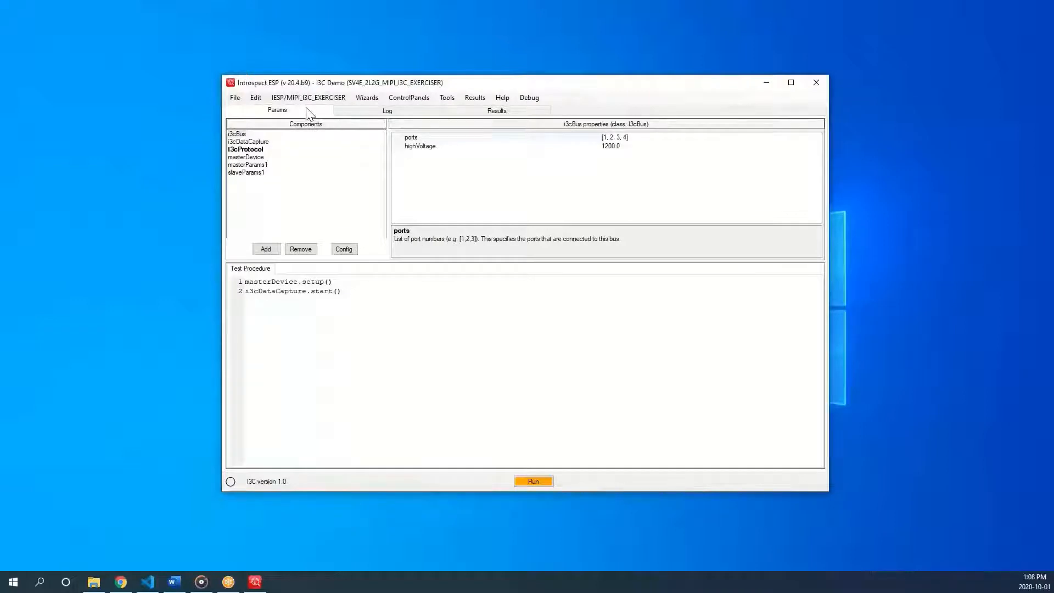
pyautogui.click(386, 110)
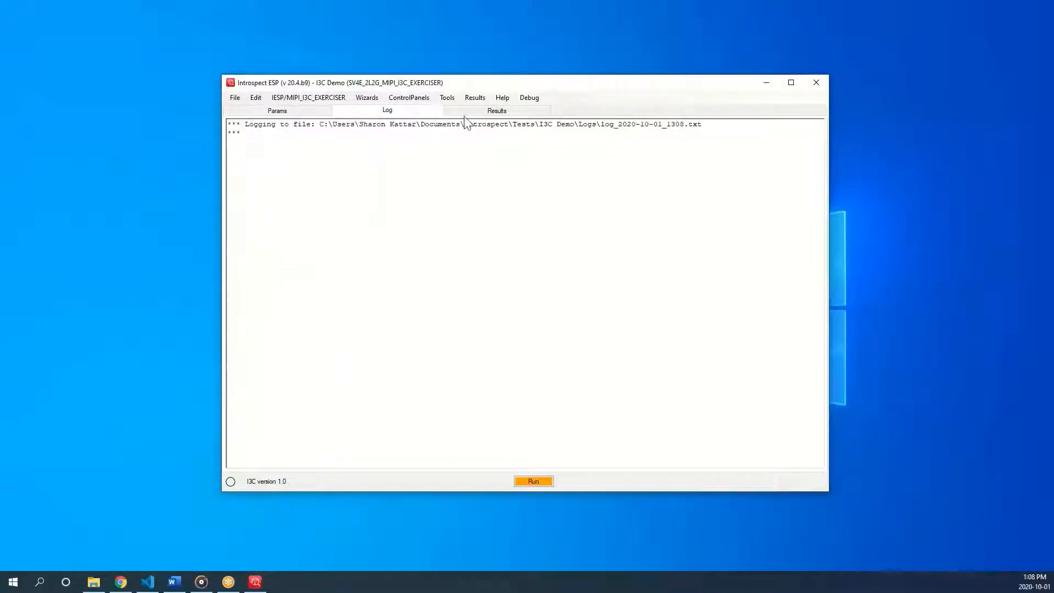
pyautogui.click(276, 110)
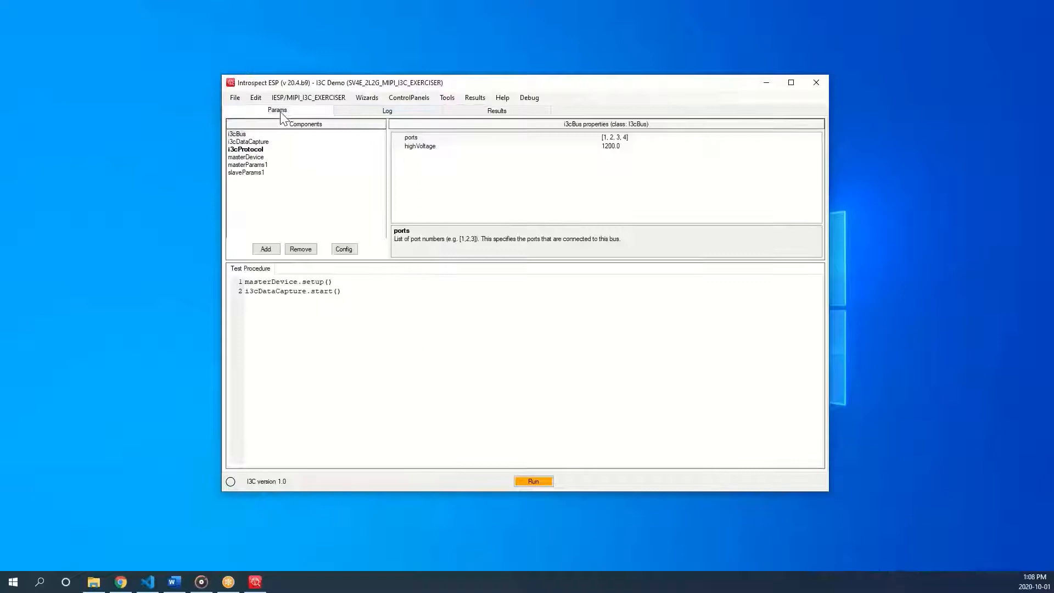
pyautogui.click(248, 165)
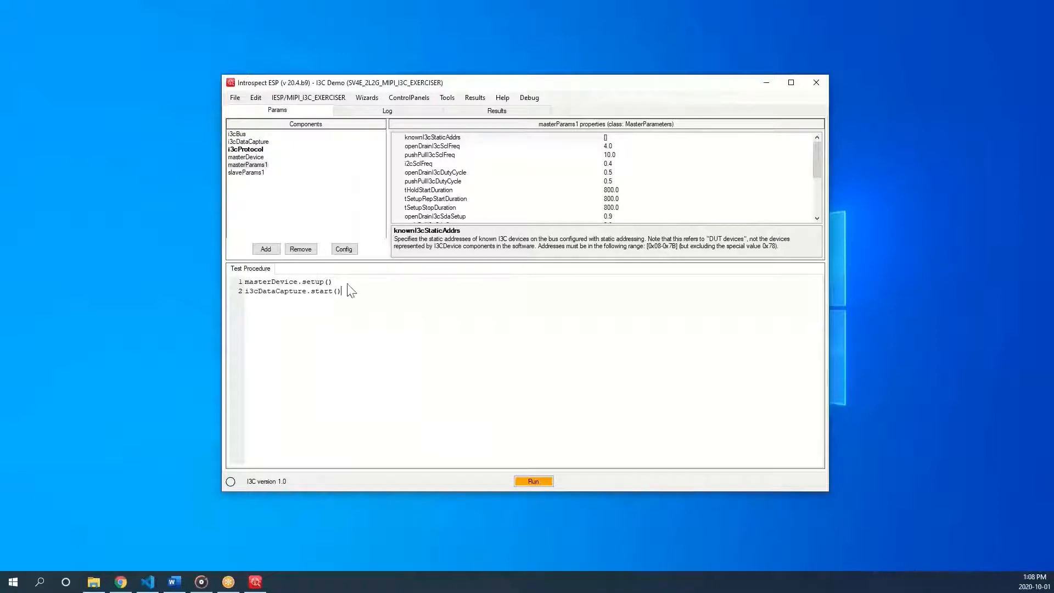
pyautogui.click(387, 110)
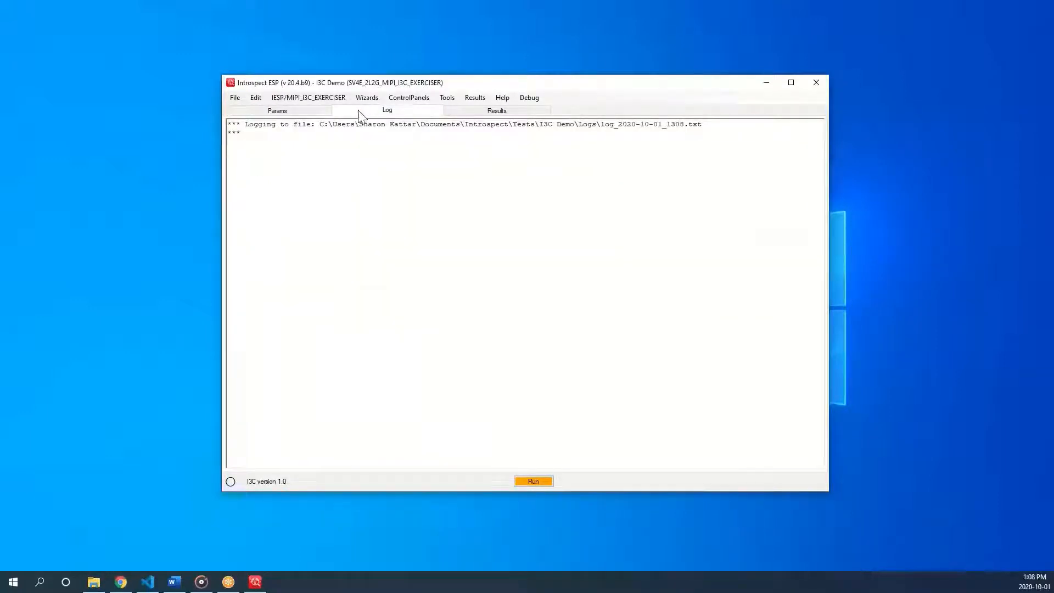
pyautogui.moveTo(336, 105)
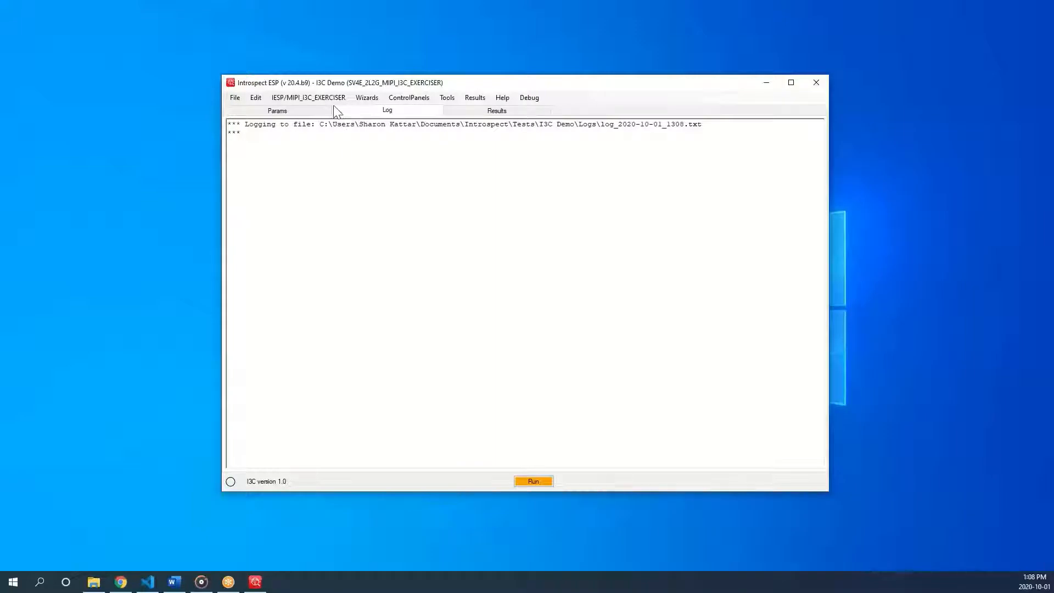
pyautogui.click(497, 110)
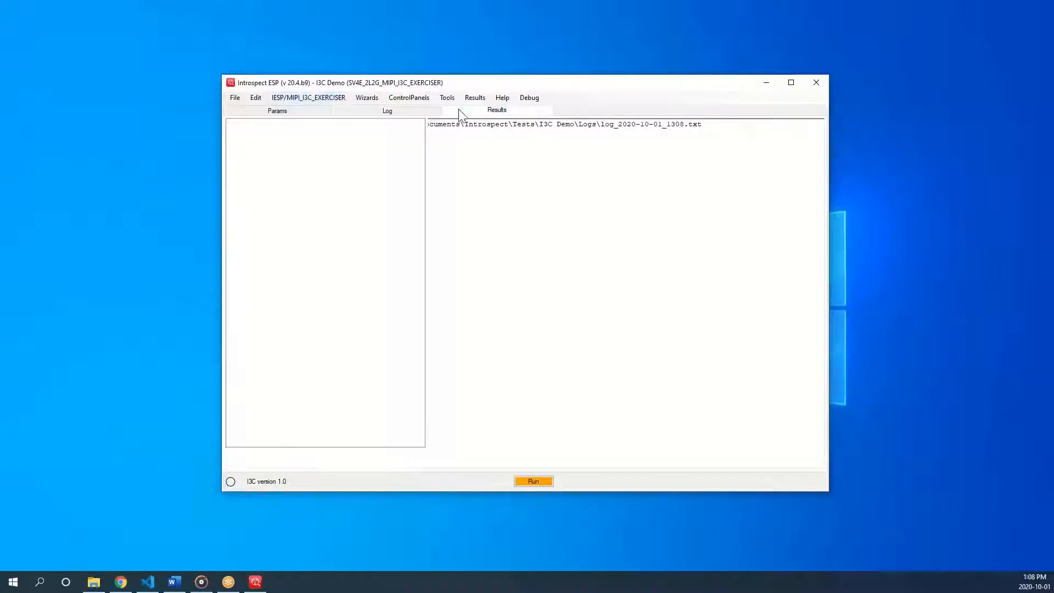
pyautogui.click(497, 109)
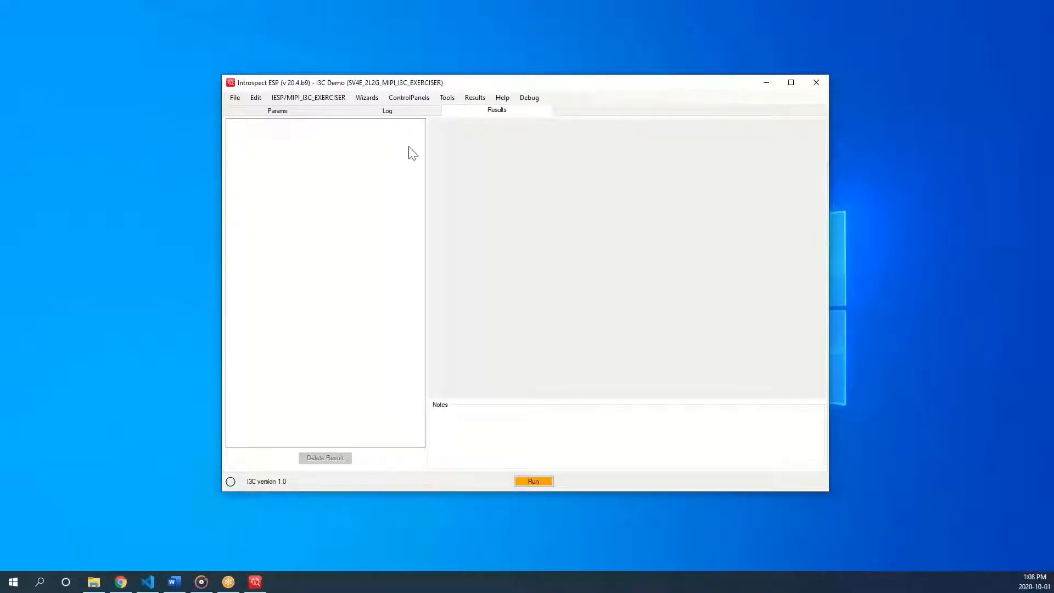
pyautogui.moveTo(269, 185)
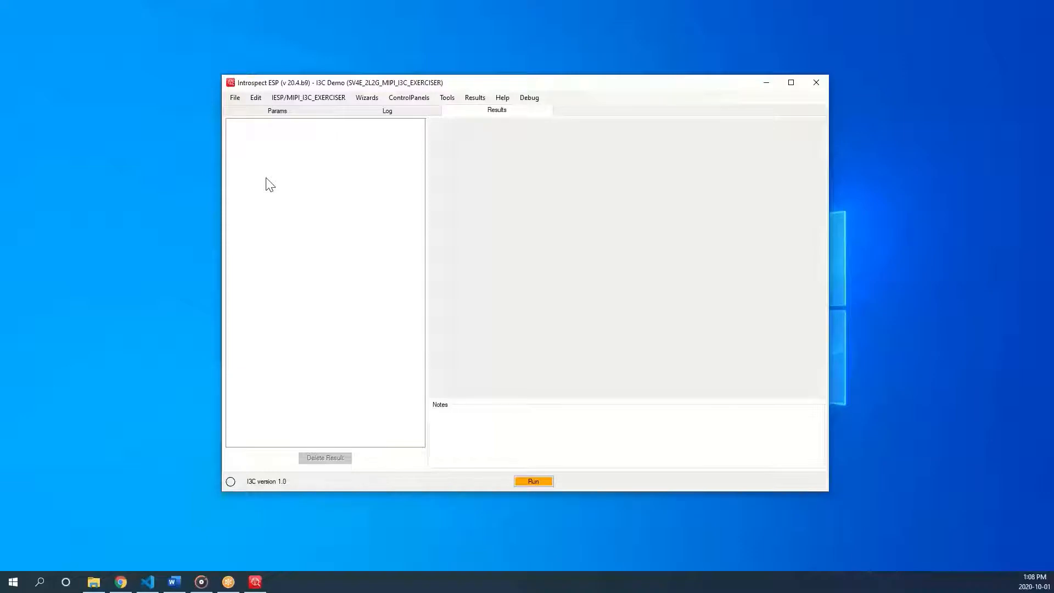
pyautogui.moveTo(298, 132)
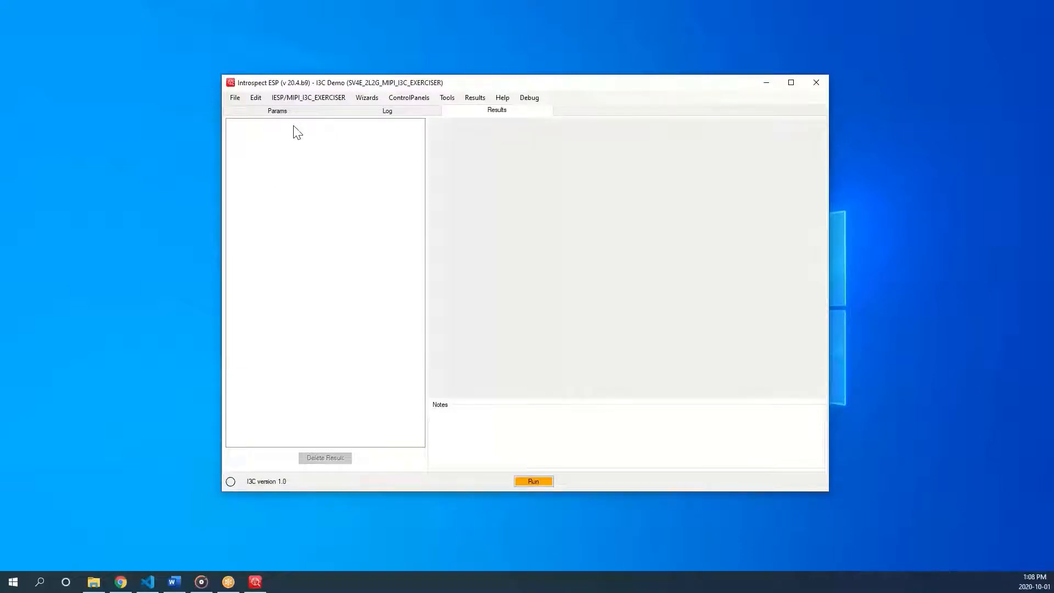
# Step: Connect via the IESP/MIPI_I3C_EXERCISER menu, then return to the Params view
pyautogui.click(308, 98)
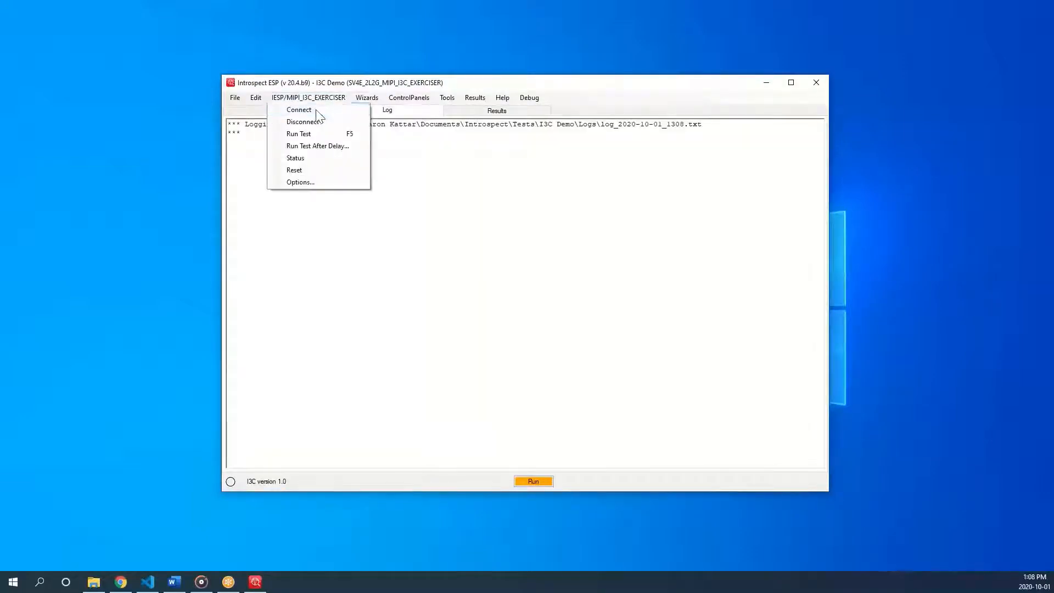
pyautogui.click(299, 110)
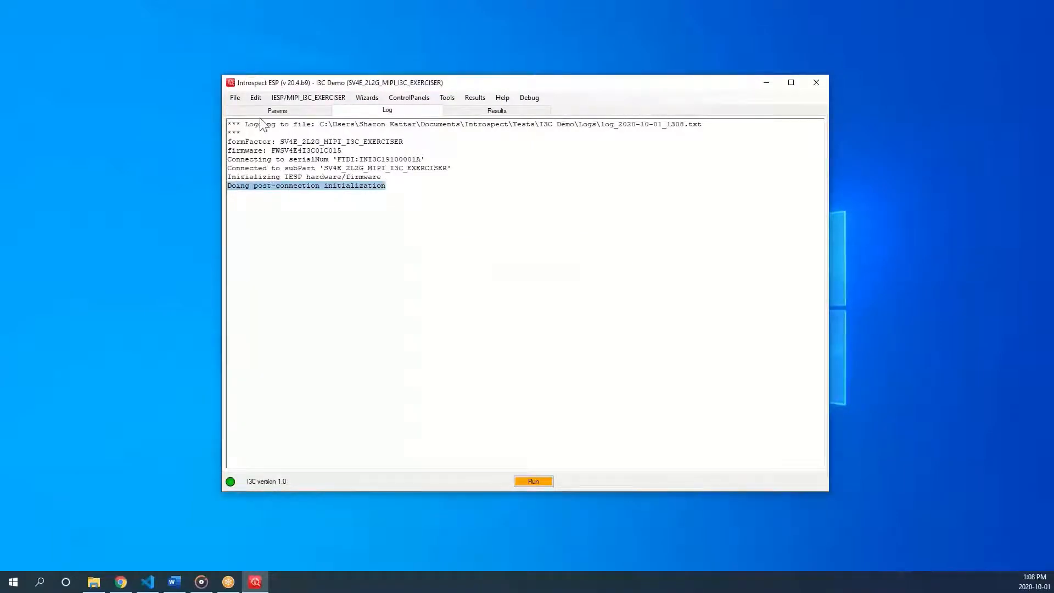
pyautogui.click(277, 110)
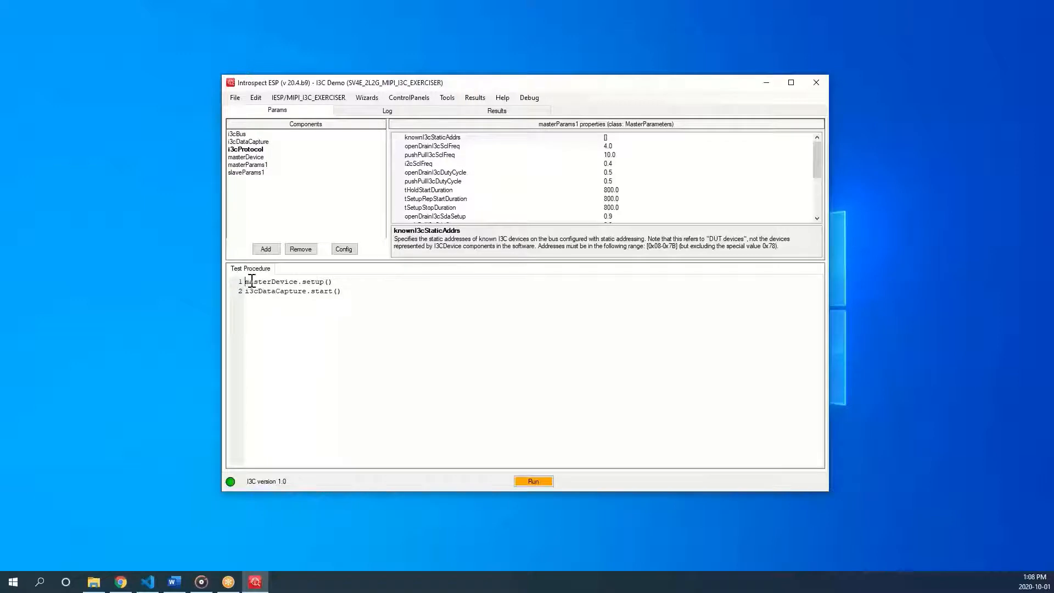
# Step: Insert a new first procedure line: print("Welcome to Introspect!")
pyautogui.press('Enter')
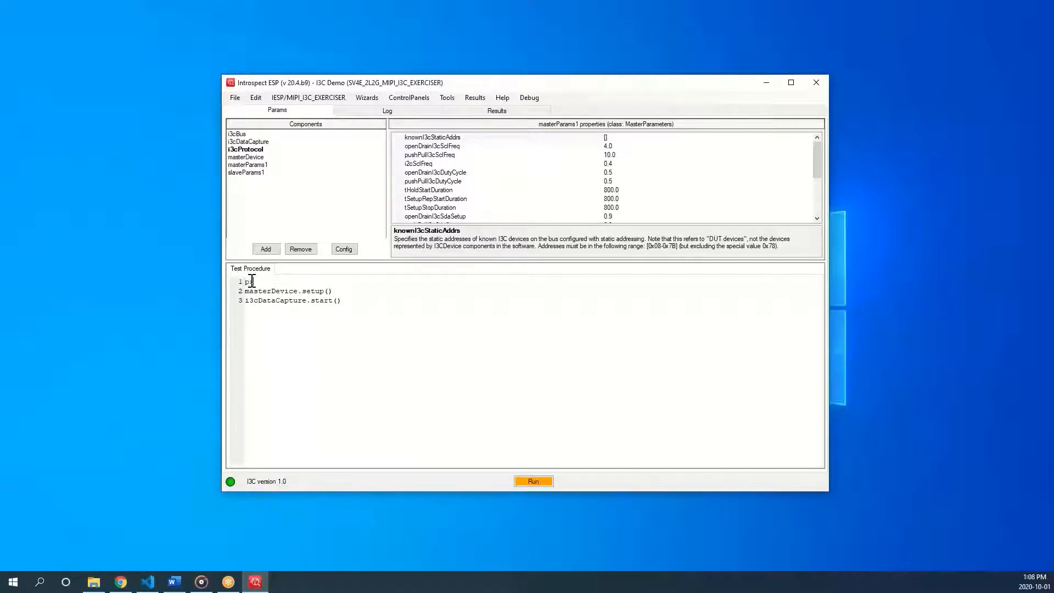
pyautogui.write('print("Welcome "')
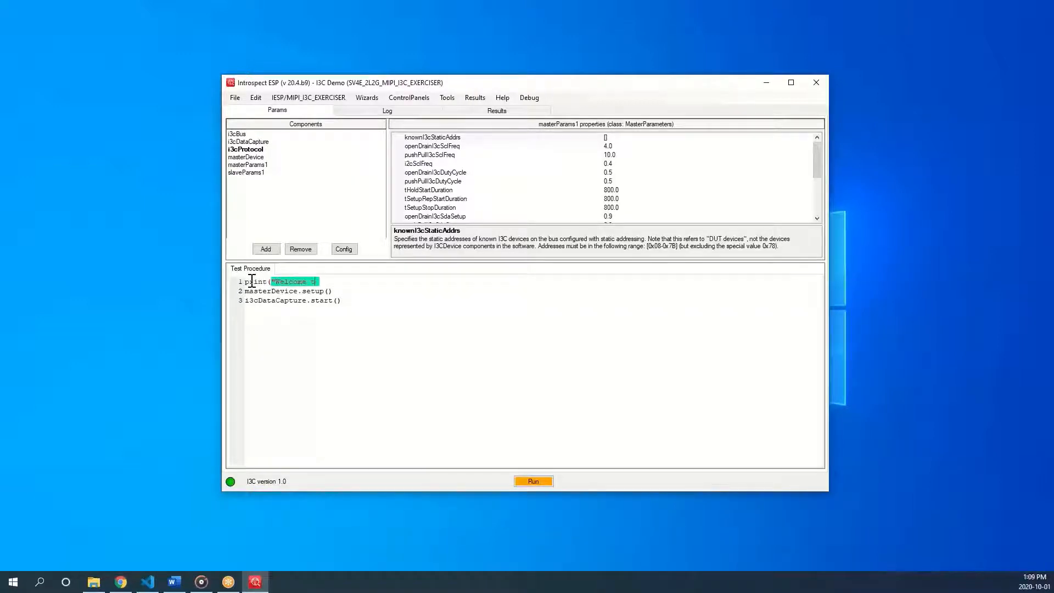
pyautogui.write('o Introspect')
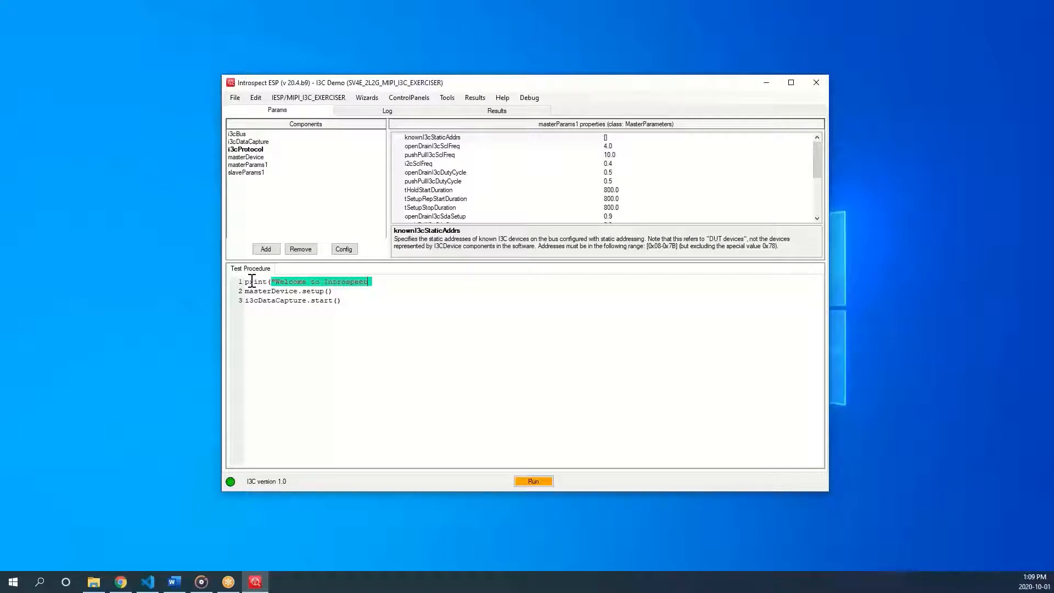
pyautogui.click(342, 300)
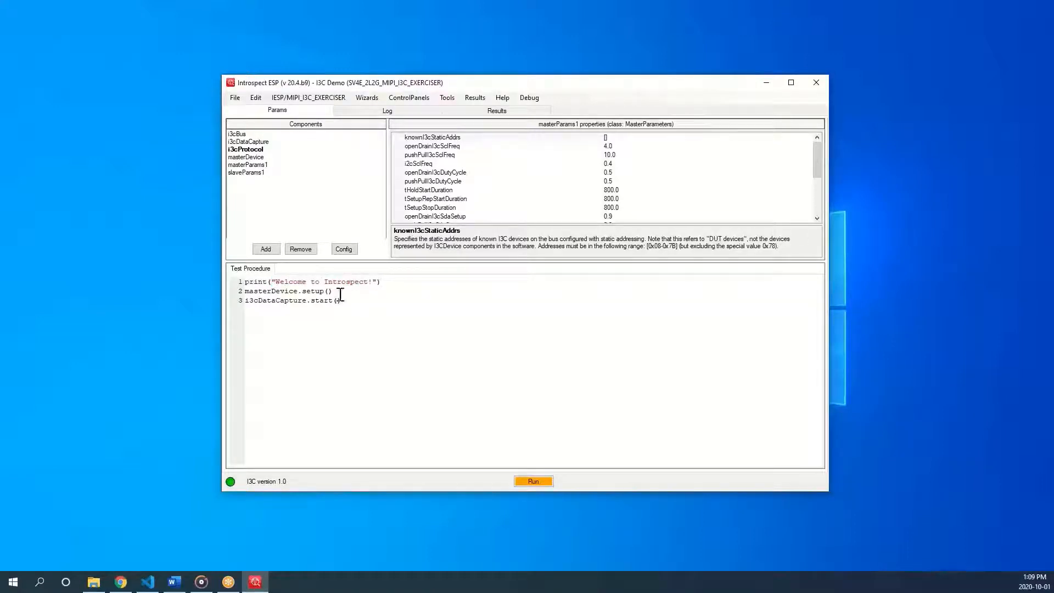
pyautogui.moveTo(291, 203)
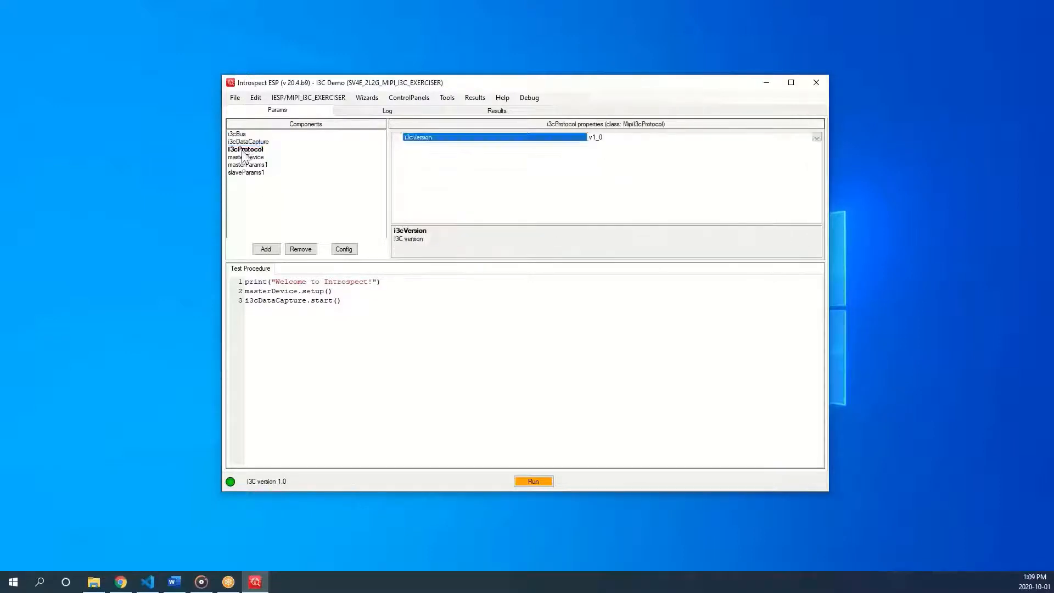
# Step: Inspect masterDevice and masterParams1 settings, including known static addresses and repeated start setup time
pyautogui.click(246, 157)
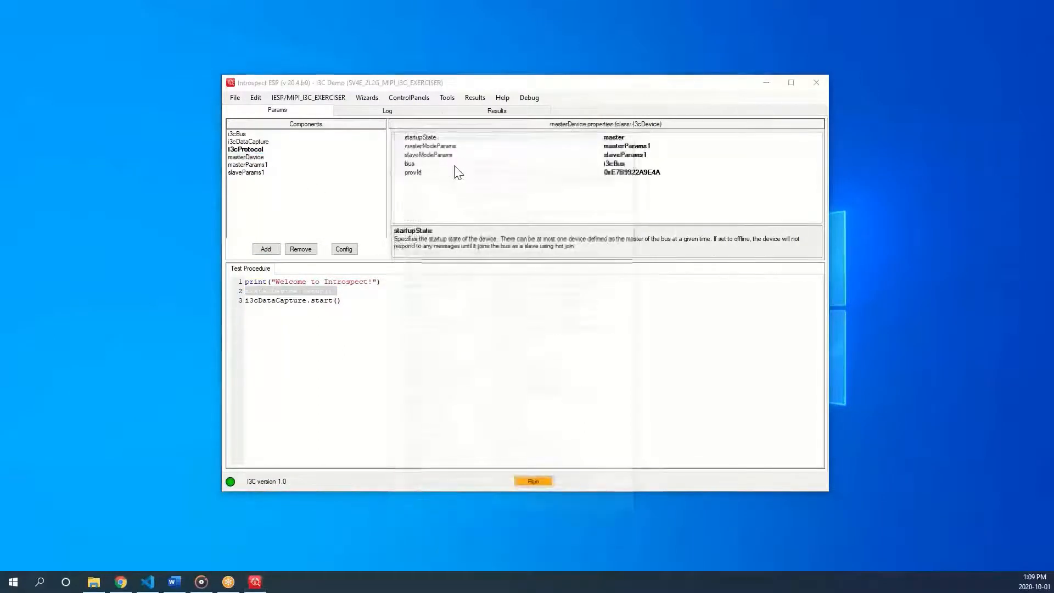
pyautogui.click(246, 157)
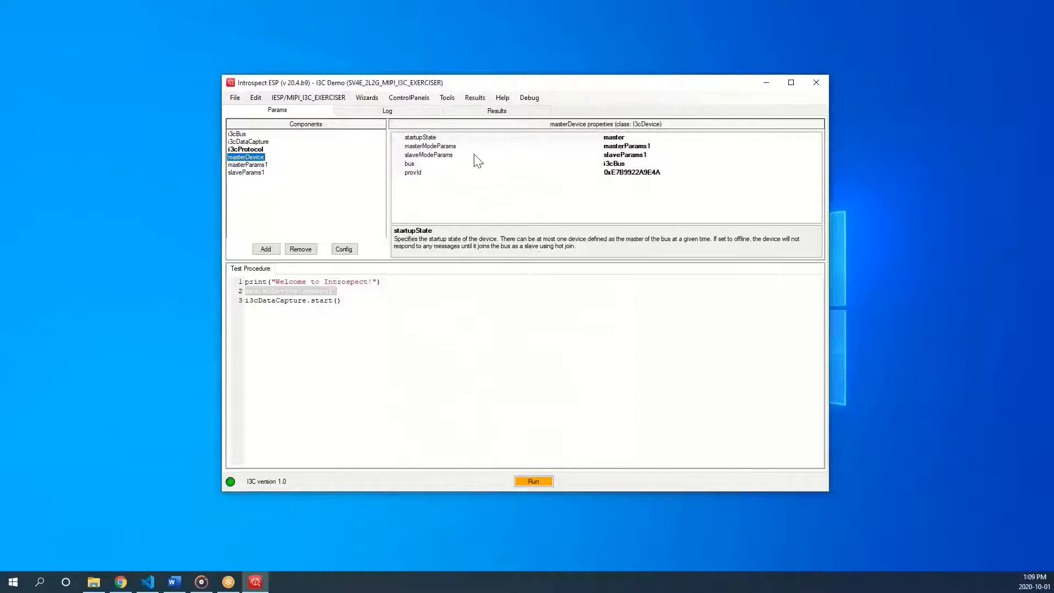
pyautogui.click(248, 164)
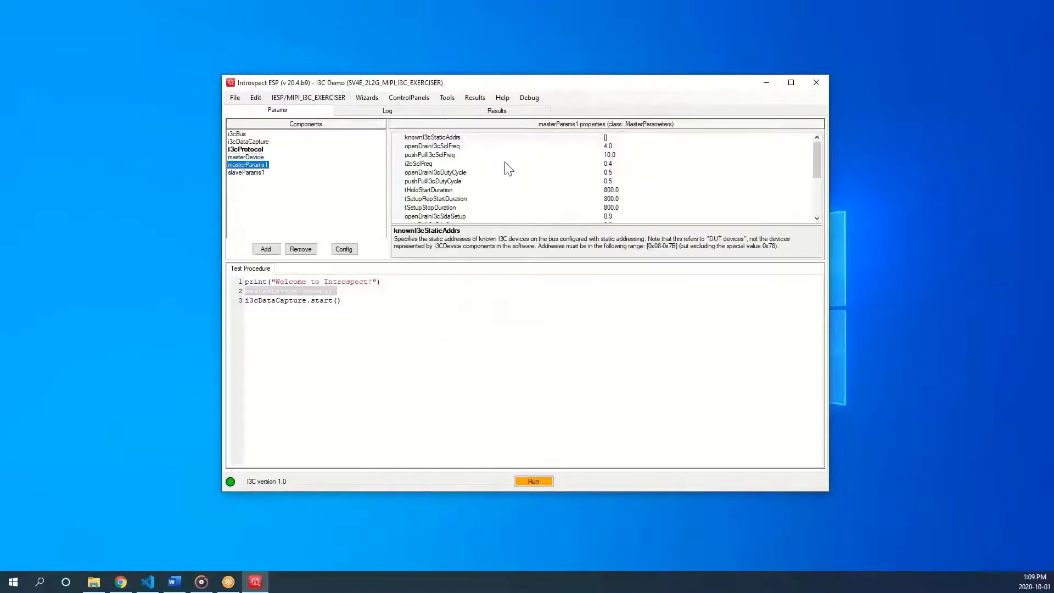
pyautogui.click(434, 137)
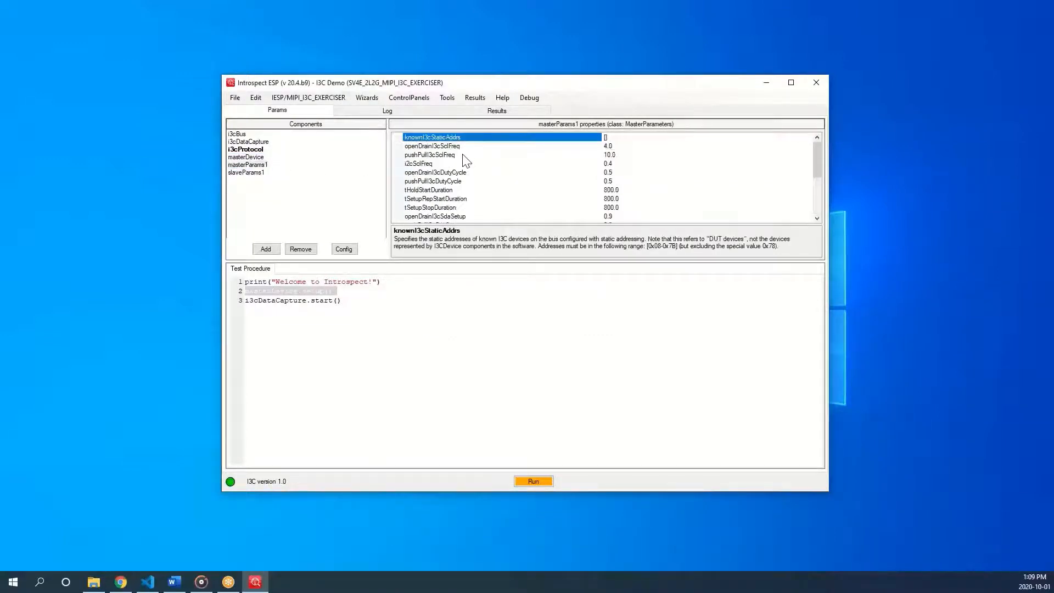
pyautogui.click(434, 198)
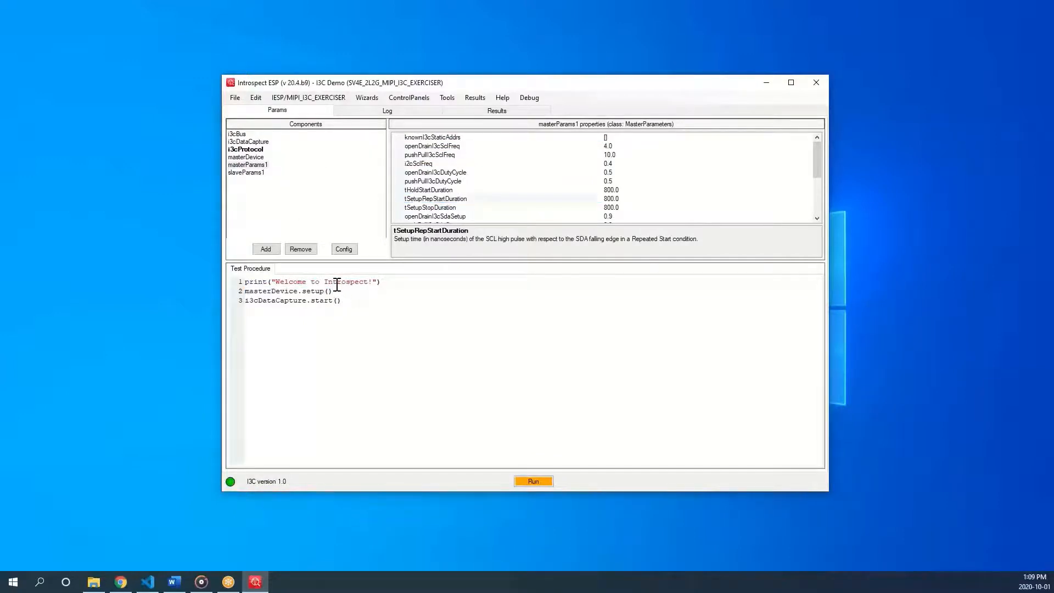
# Step: Edit the masterDevice.setup() line and review masterDevice's provisional ID description
pyautogui.doubleClick(313, 291)
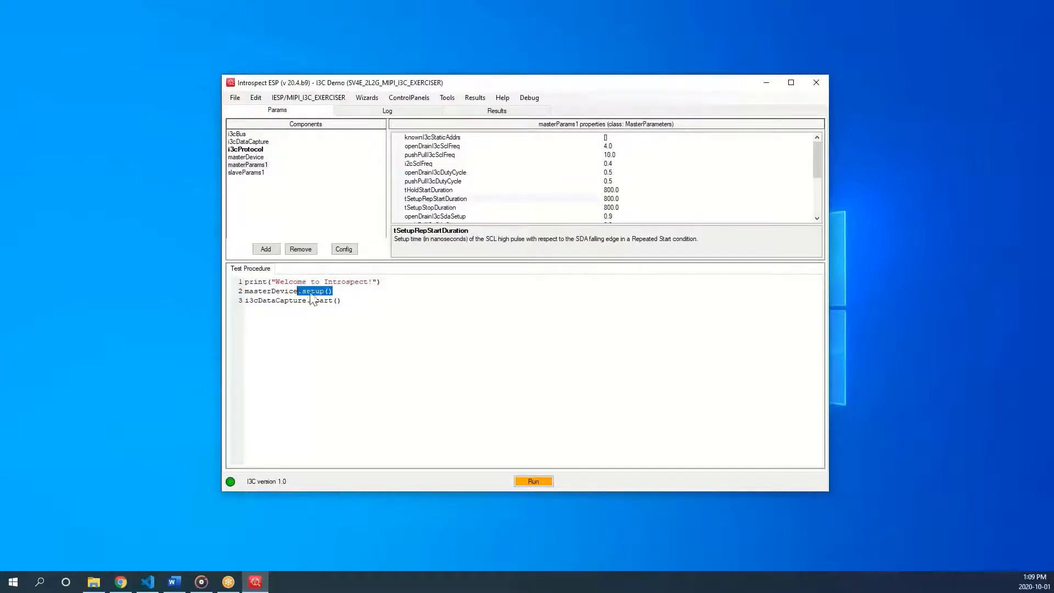
pyautogui.click(331, 291)
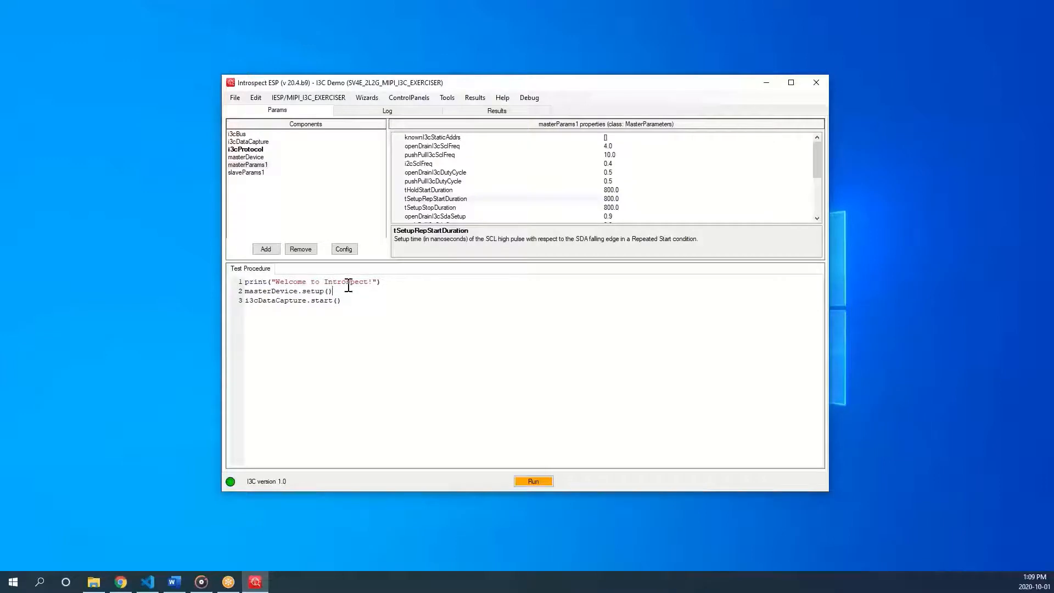
pyautogui.click(246, 156)
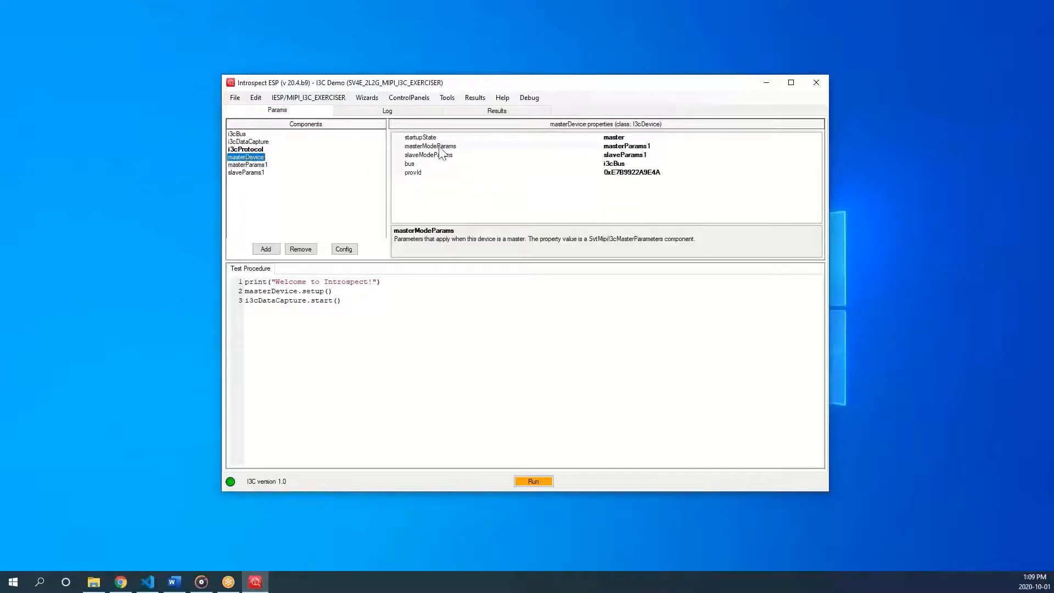
pyautogui.click(414, 172)
pyautogui.write('#')
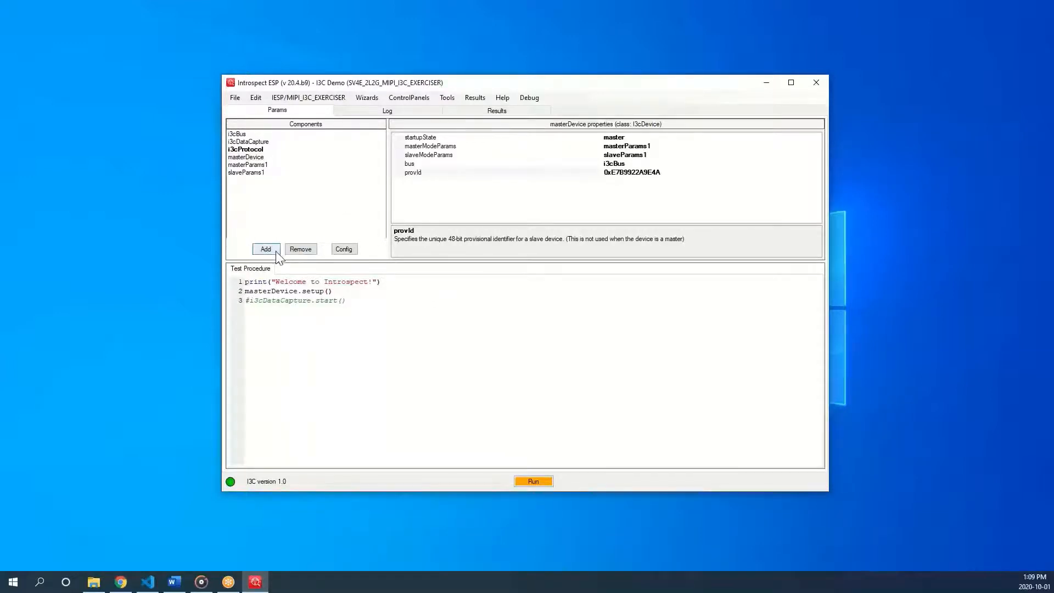
# Step: Add an i3cDevice component from the i3c group under Components
pyautogui.click(264, 249)
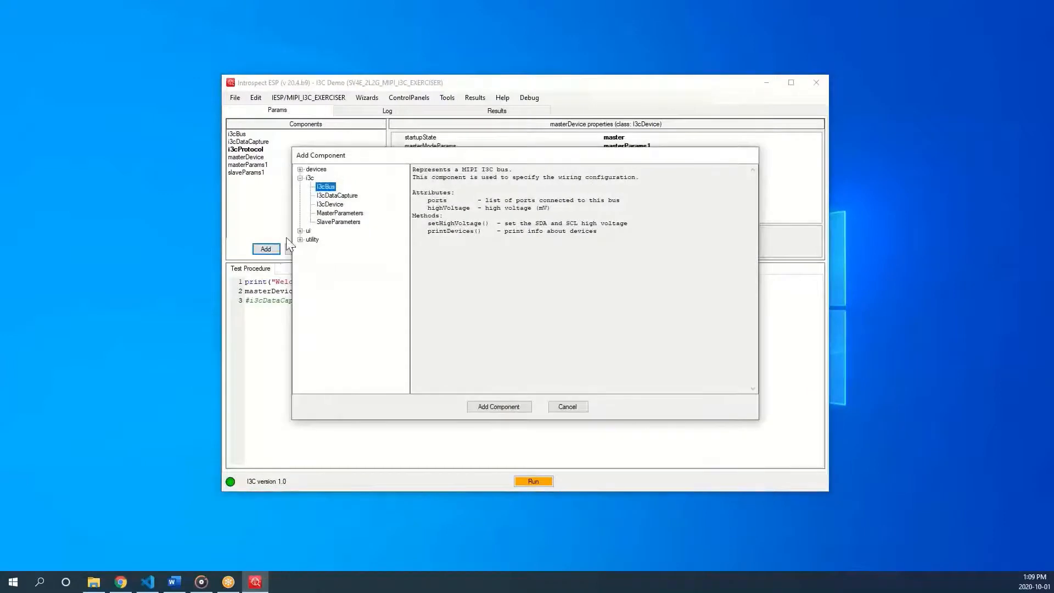
pyautogui.click(329, 204)
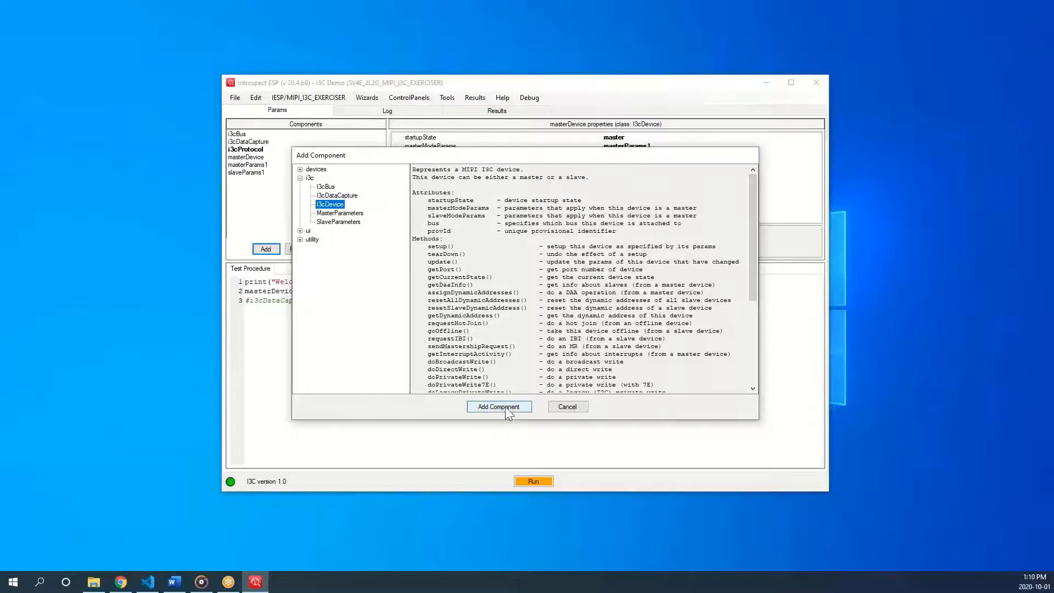
pyautogui.click(498, 407)
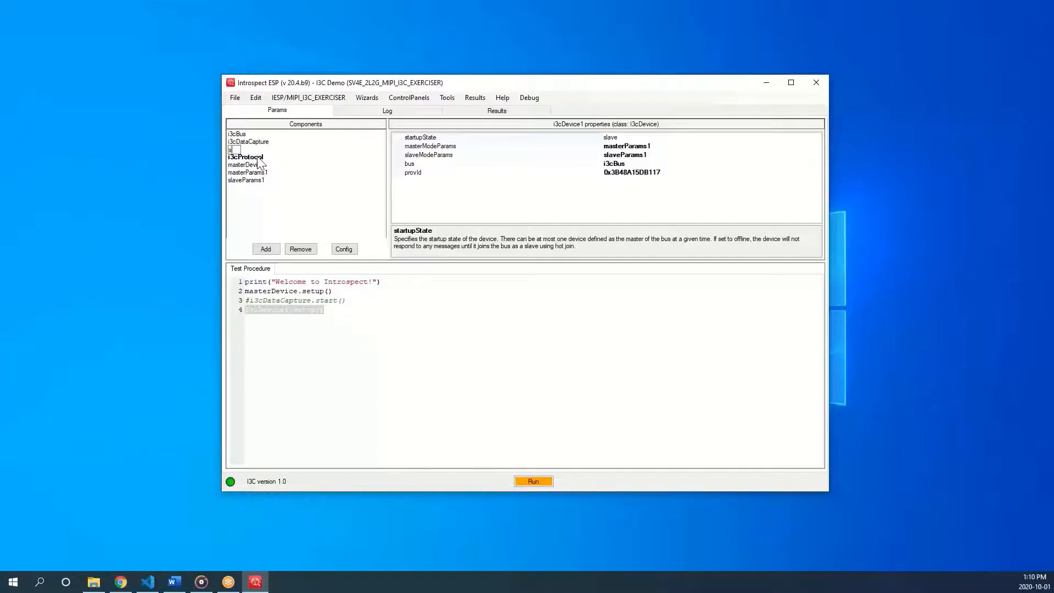
# Step: Finish renaming the i3cDevice1 component to slaveDevice
pyautogui.click(243, 172)
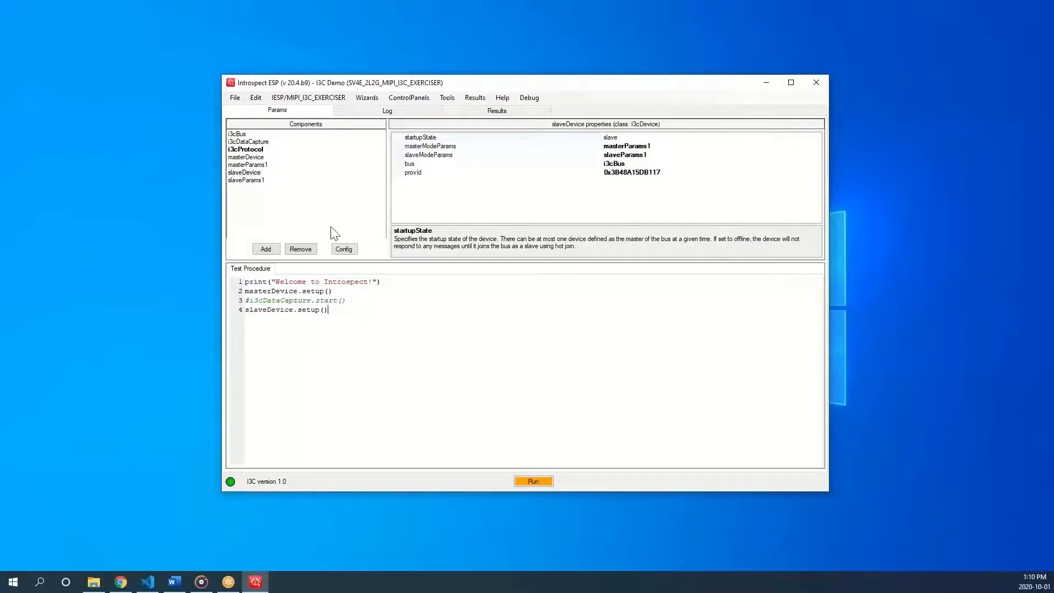
pyautogui.moveTo(359, 317)
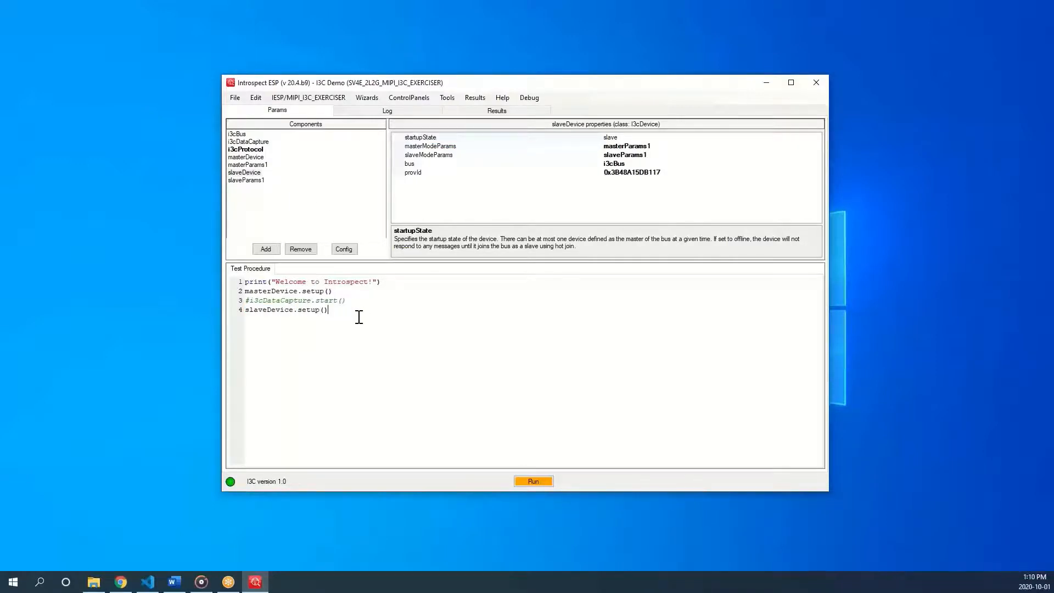
# Step: Add lines resetting and assigning dynamic addresses, then reading and printing slaveAddr
pyautogui.press('enter')
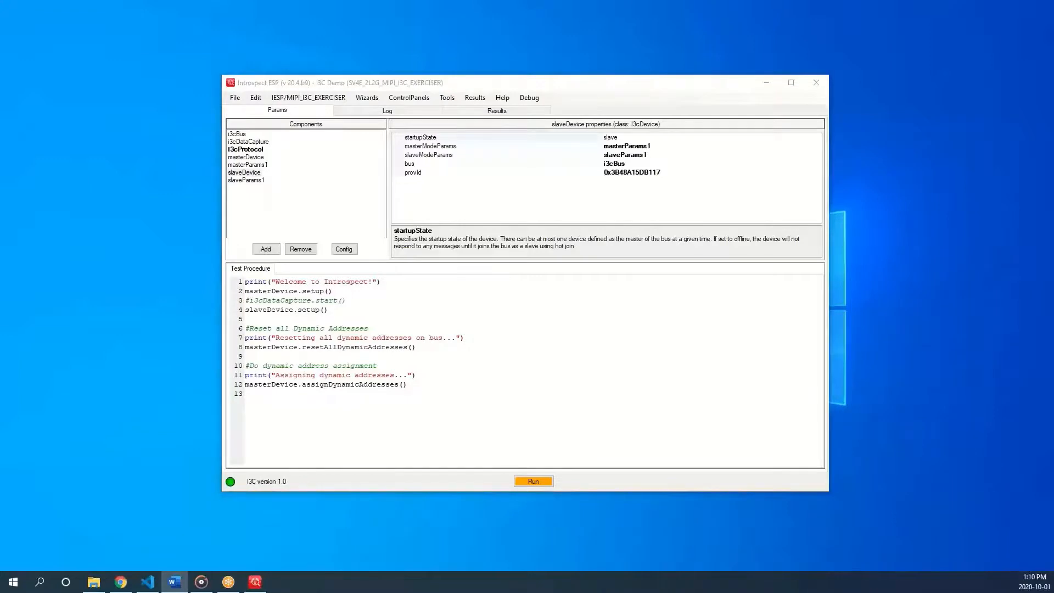
pyautogui.write("#Get the slave's newly assigned dynamic address through software")
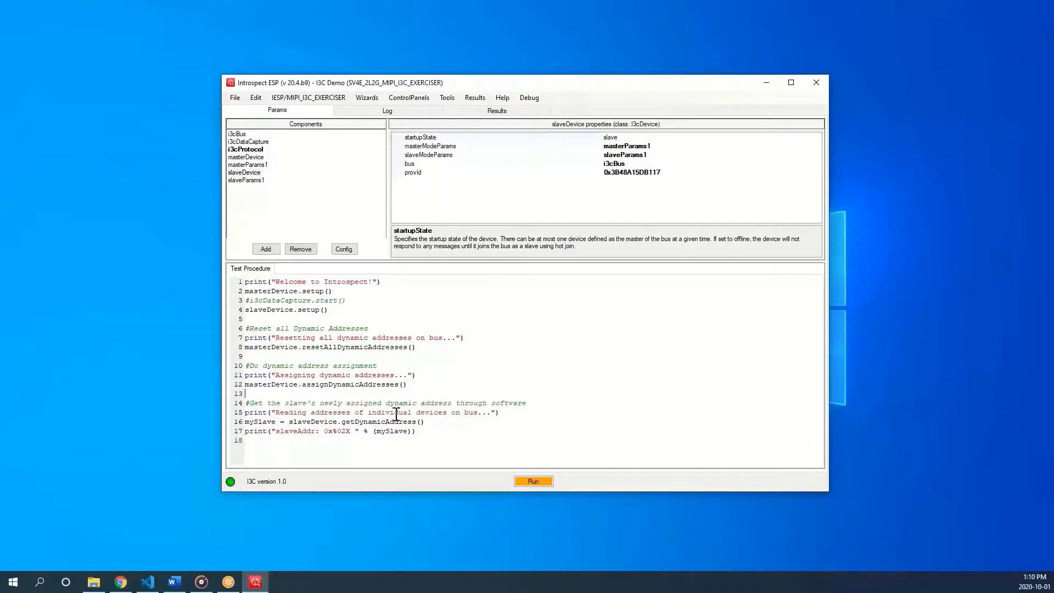
pyautogui.moveTo(247, 403); pyautogui.dragTo(343, 403)
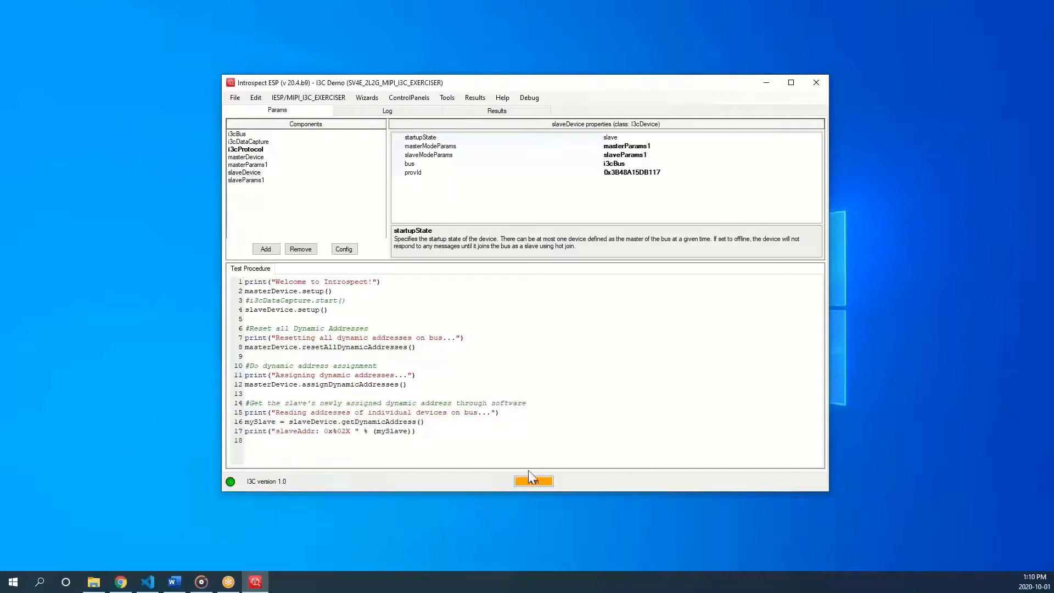
# Step: Run the test, highlight slaveAddr 0x08 in the log, and return to Params
pyautogui.click(533, 481)
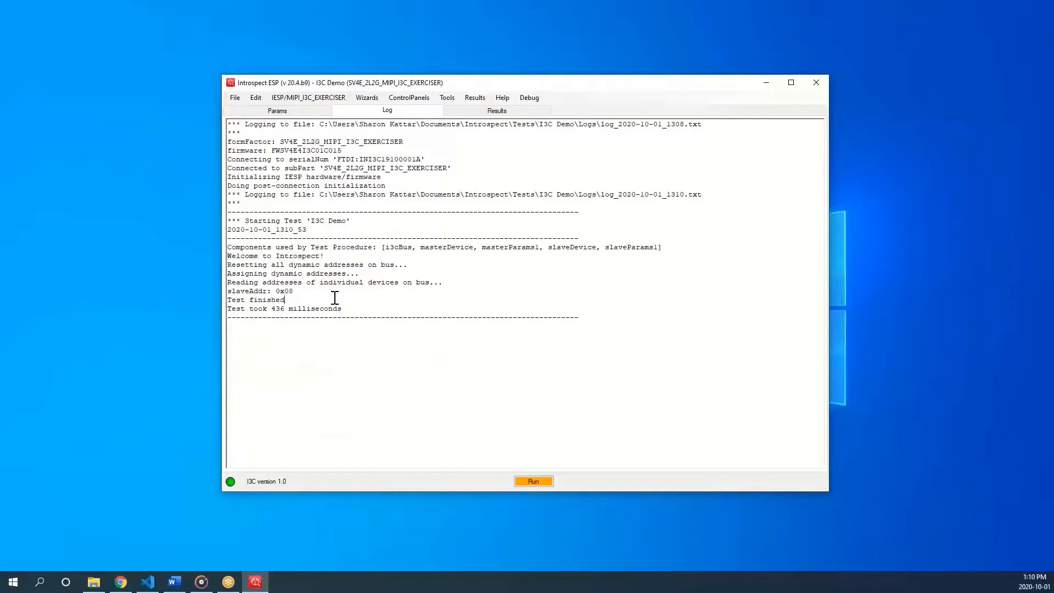
pyautogui.doubleClick(246, 264)
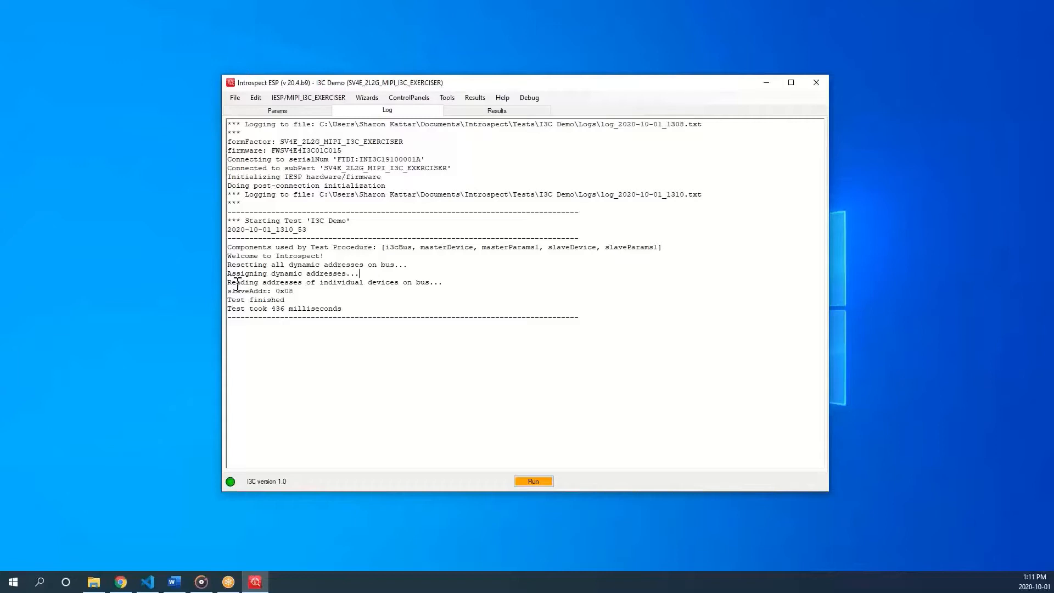
pyautogui.moveTo(229, 282); pyautogui.dragTo(296, 299)
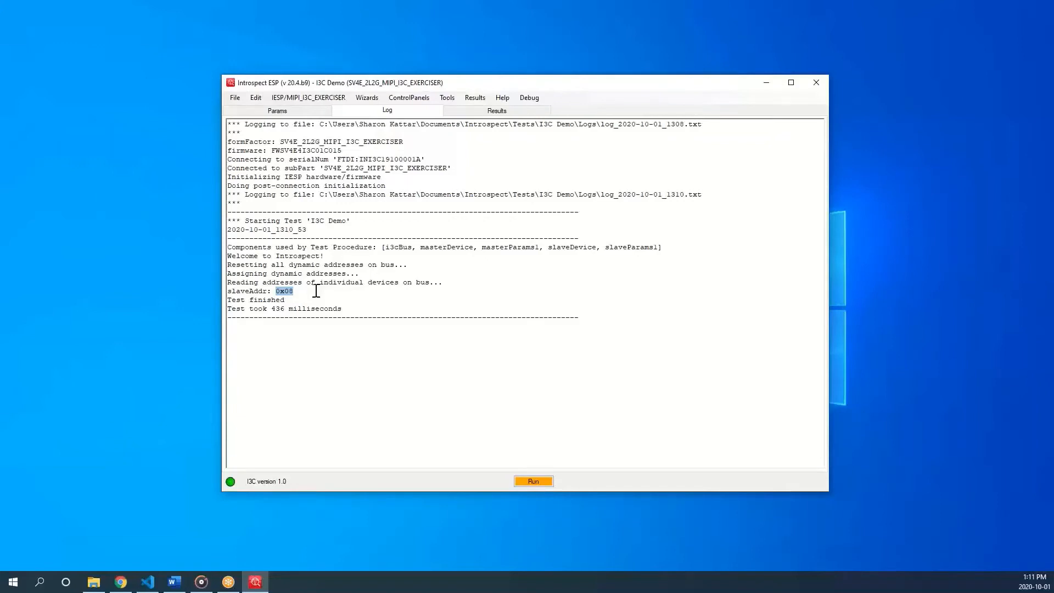
pyautogui.click(277, 111)
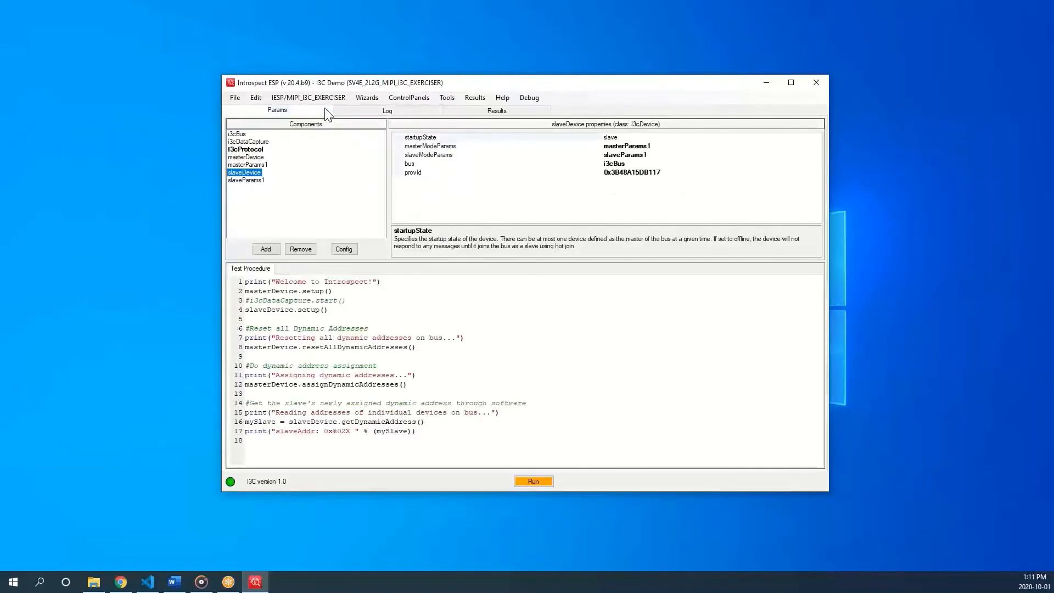